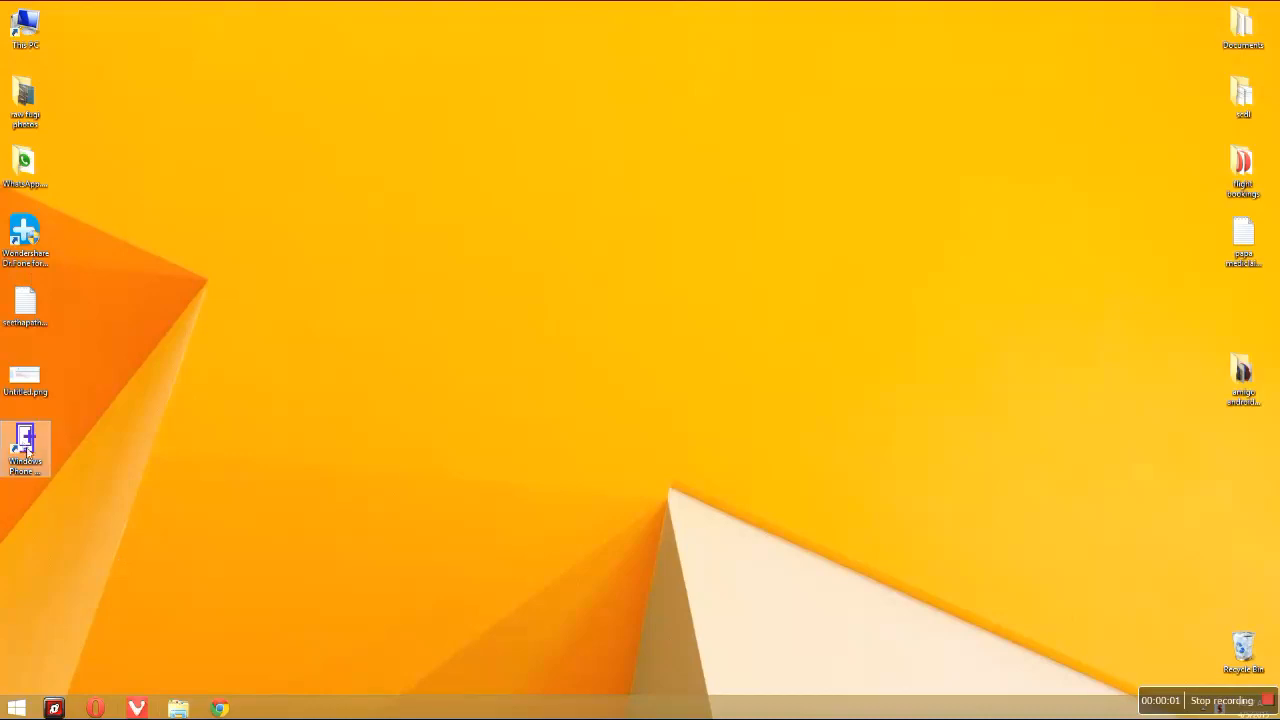
mouse_move(24, 450)
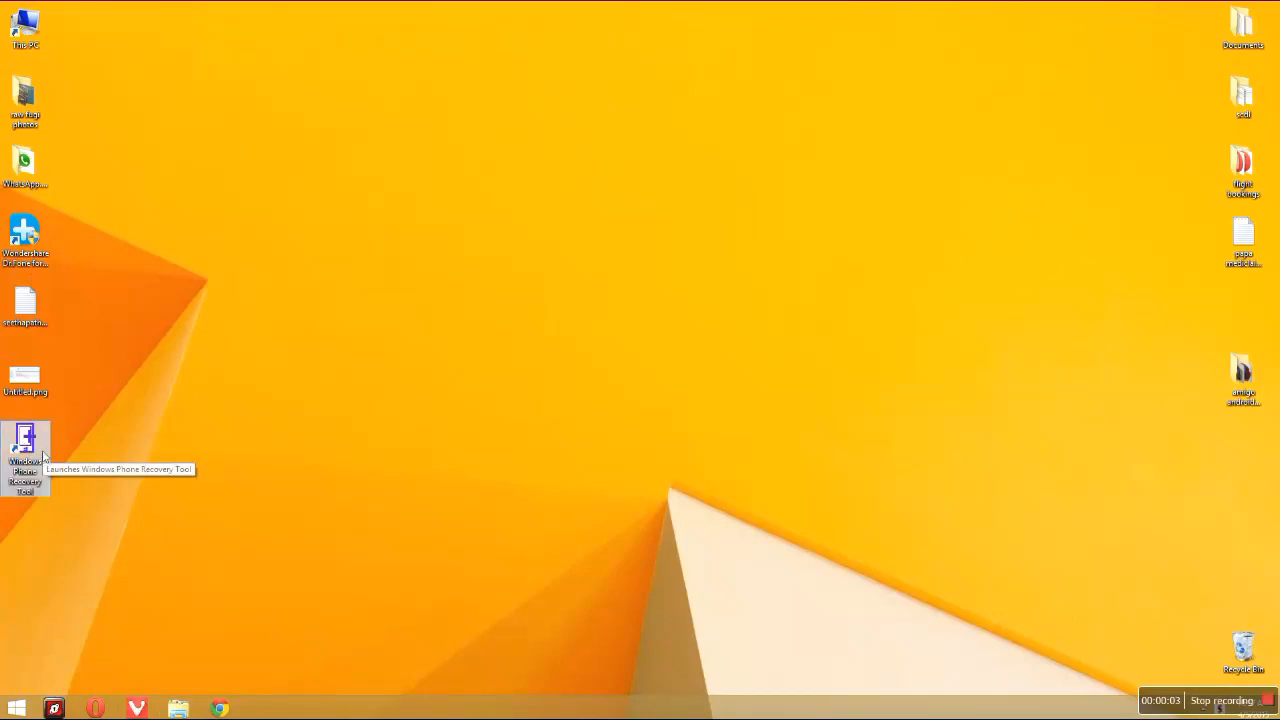
Launch Windows Phone Recovery Tool from the desktop and move its window to the top-left
double_click(24, 456)
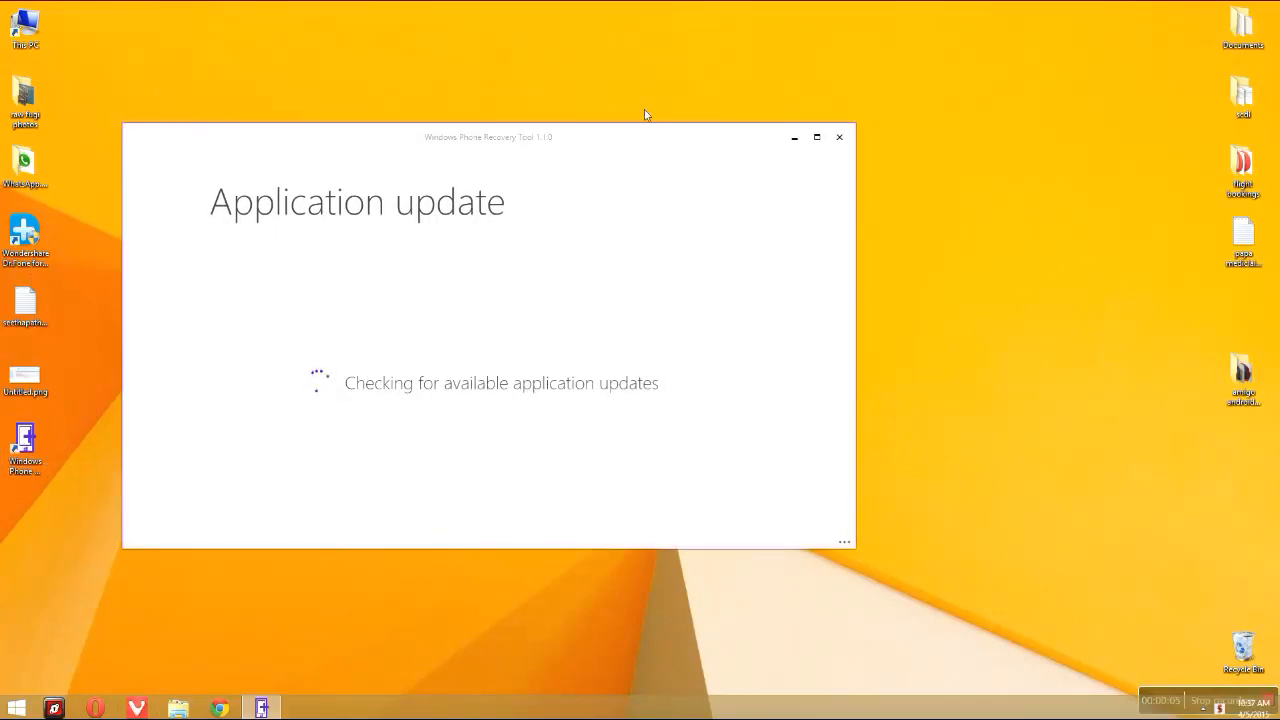
drag(488, 136, 276, 100)
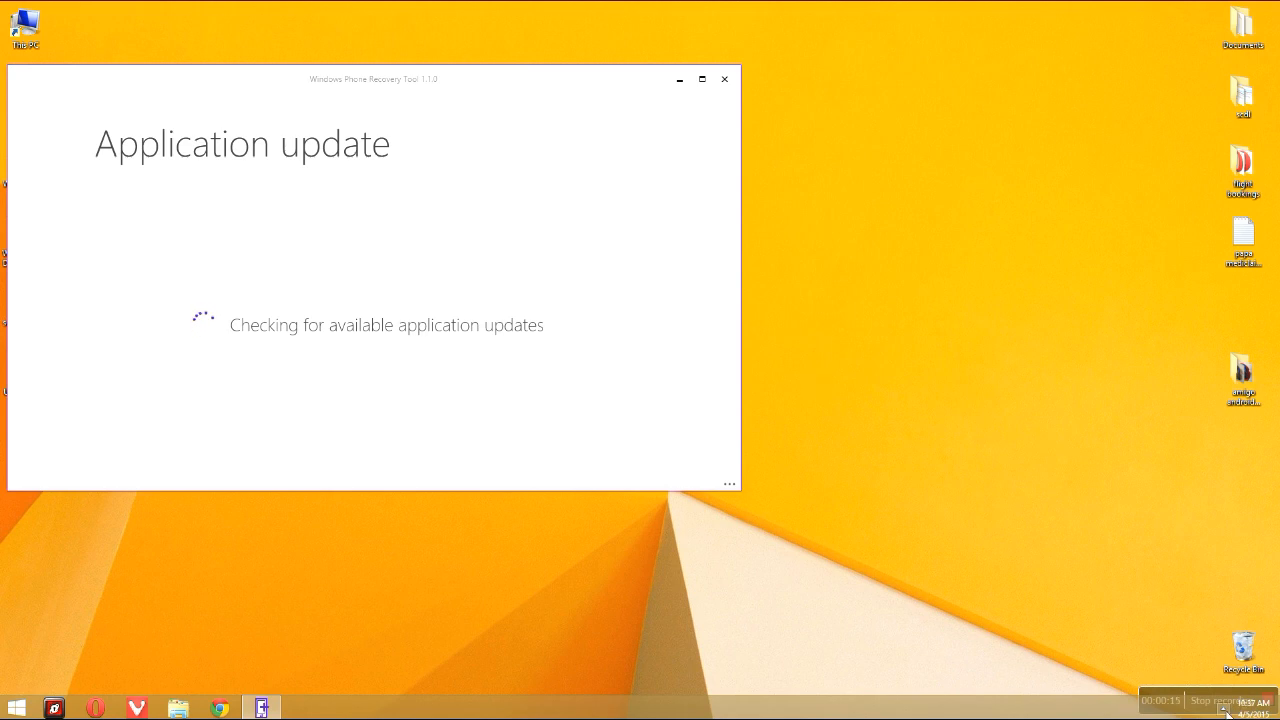
mouse_move(688, 292)
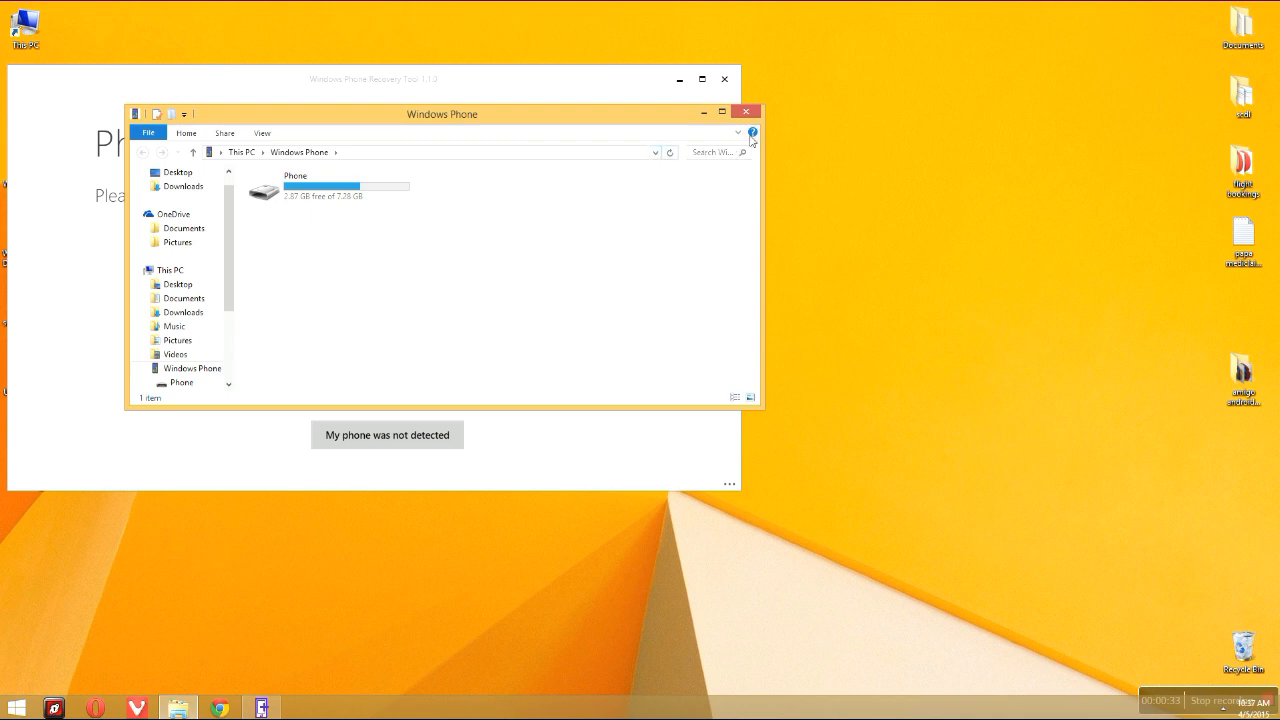
Select the detected Lumia 730 Dual SIM and start installing its newer software
click(746, 112)
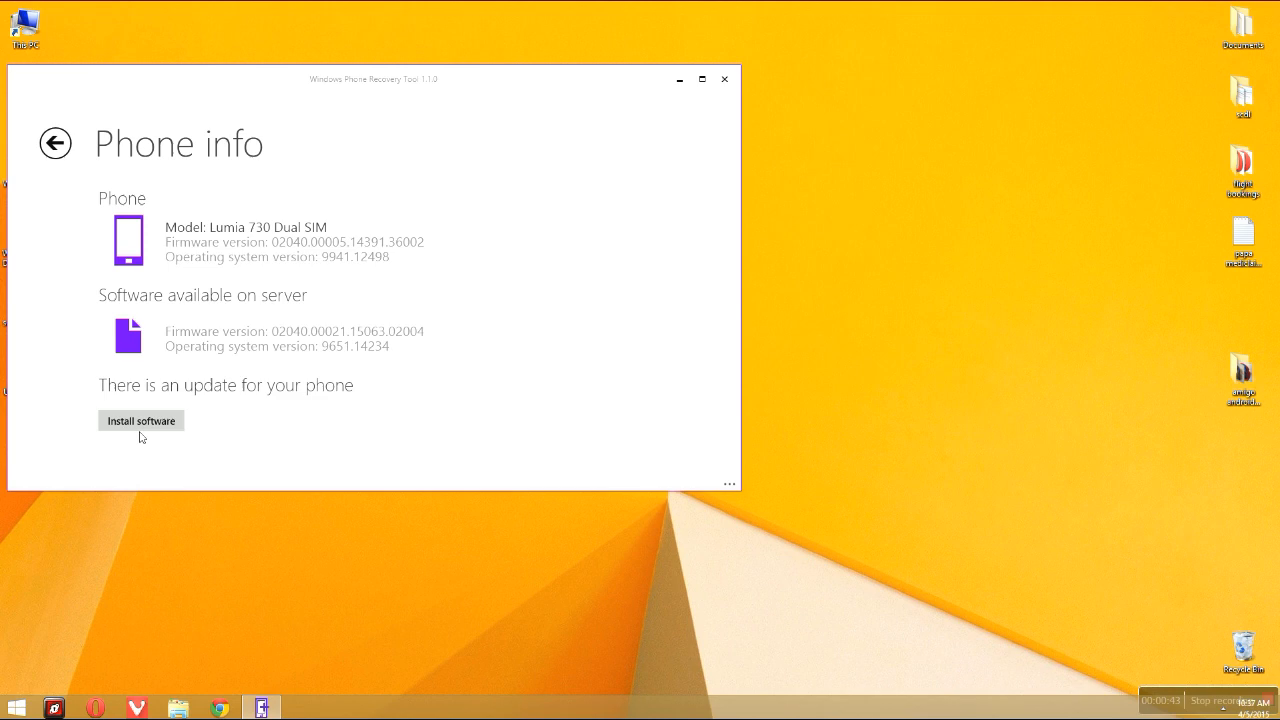
click(140, 420)
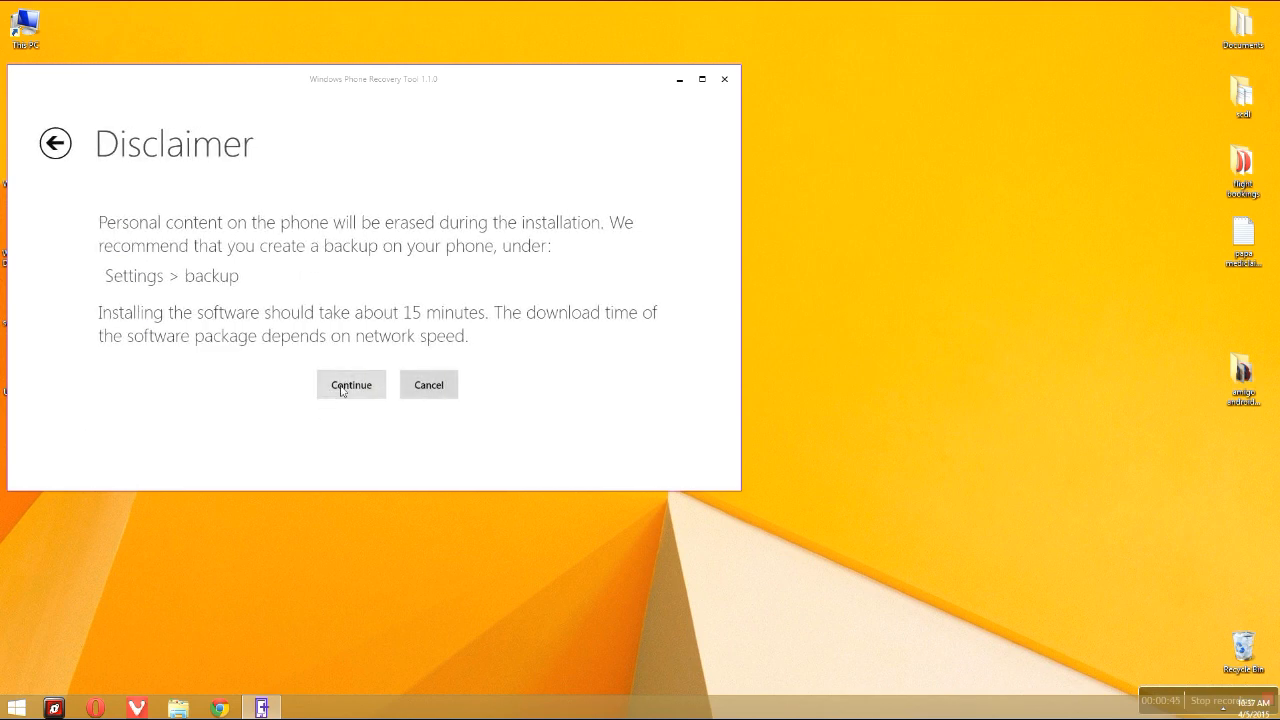
Continue past the data-erasure disclaimer so the software package starts downloading
click(350, 384)
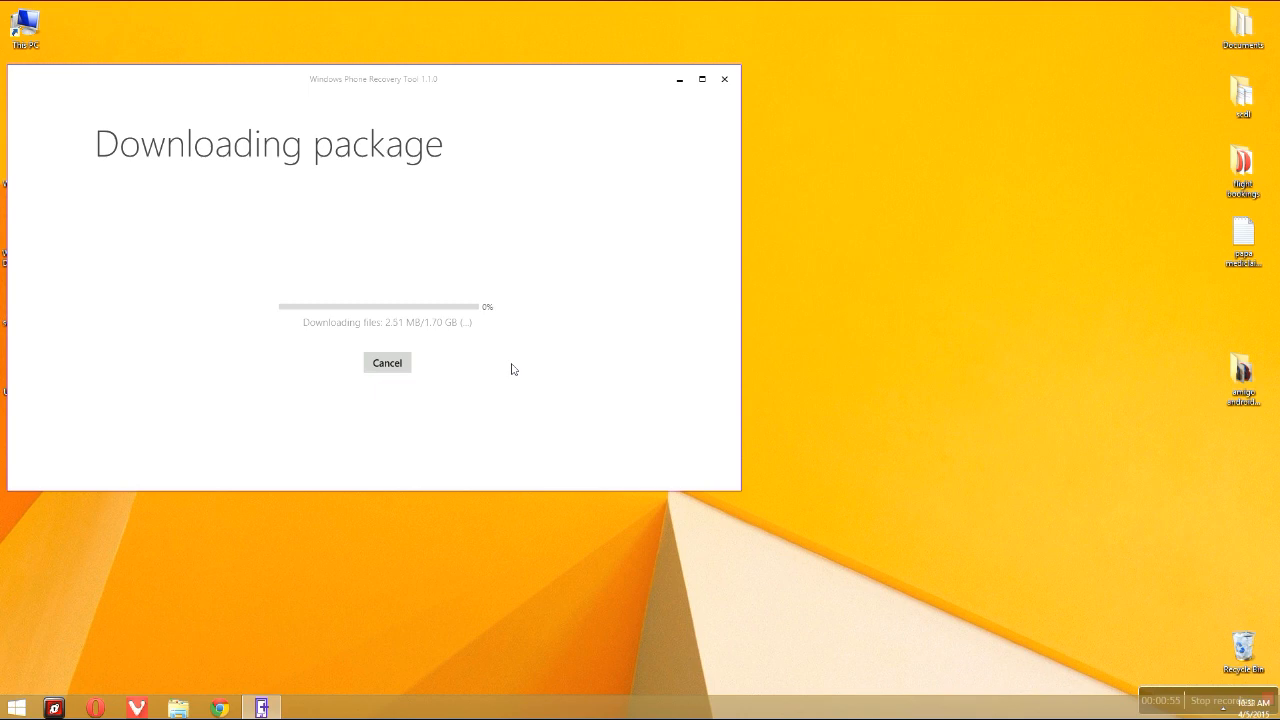
mouse_move(452, 288)
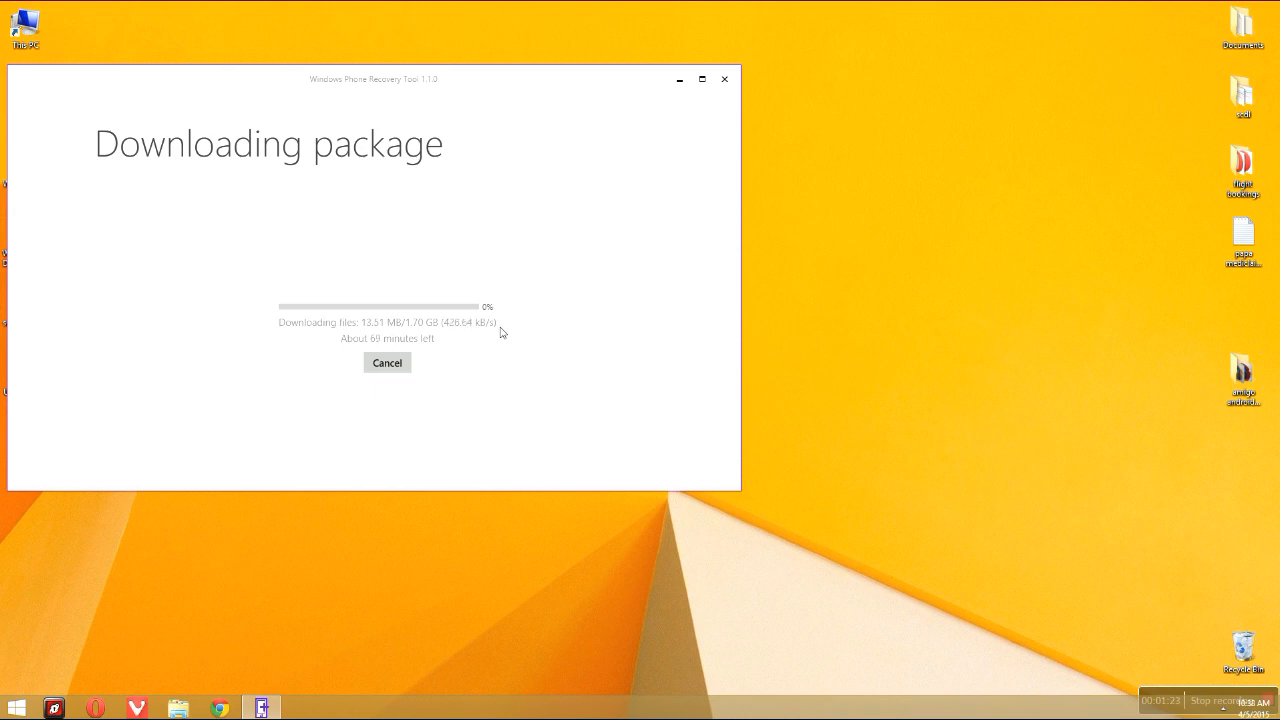
mouse_move(1228, 610)
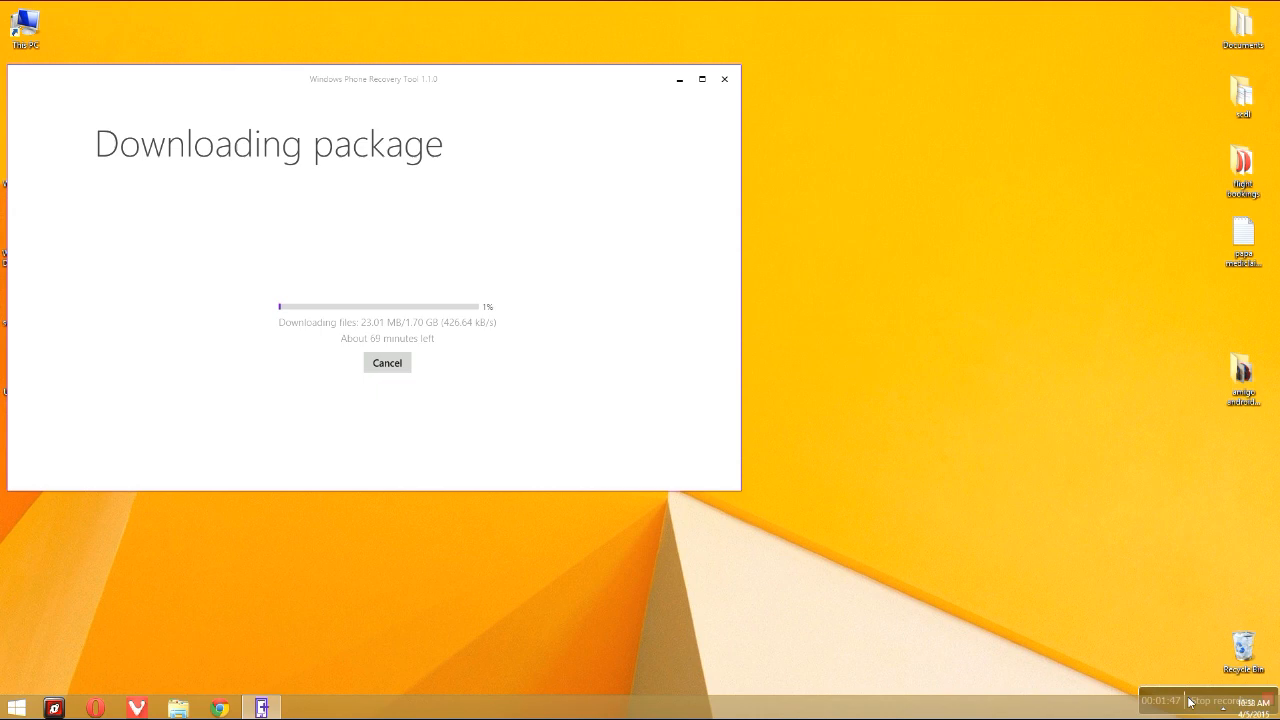
mouse_move(1164, 498)
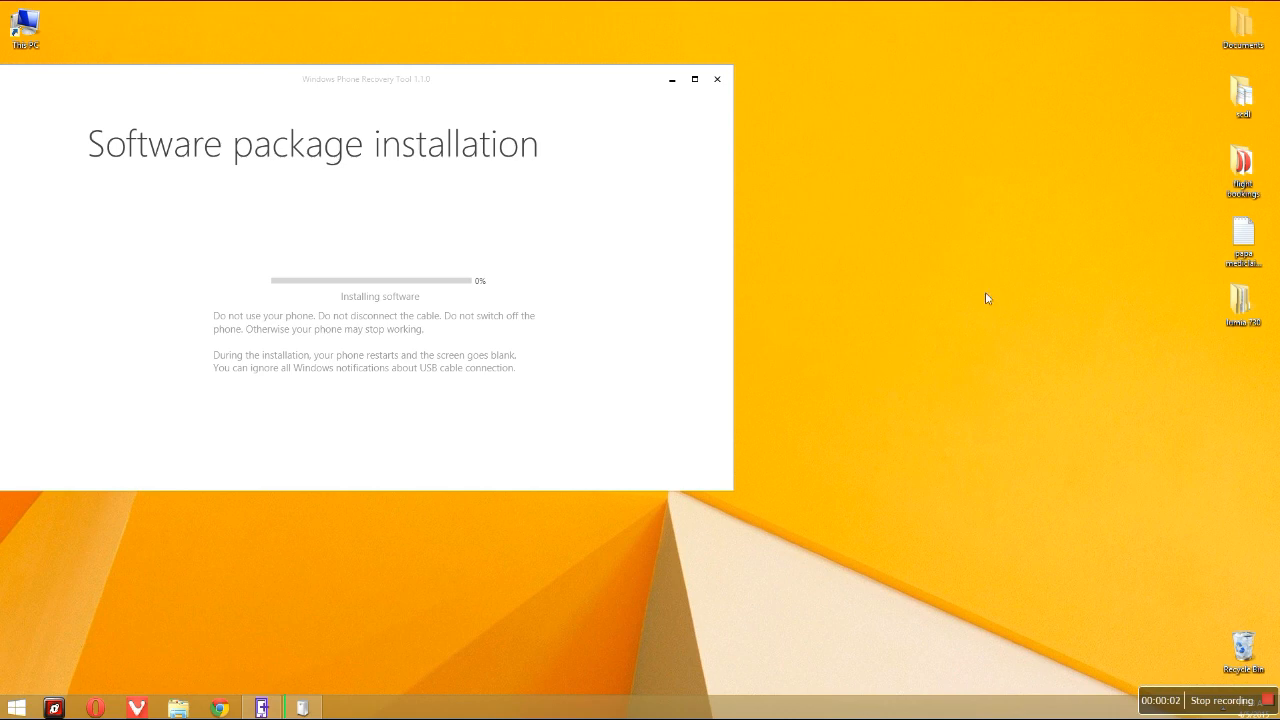
mouse_move(390, 300)
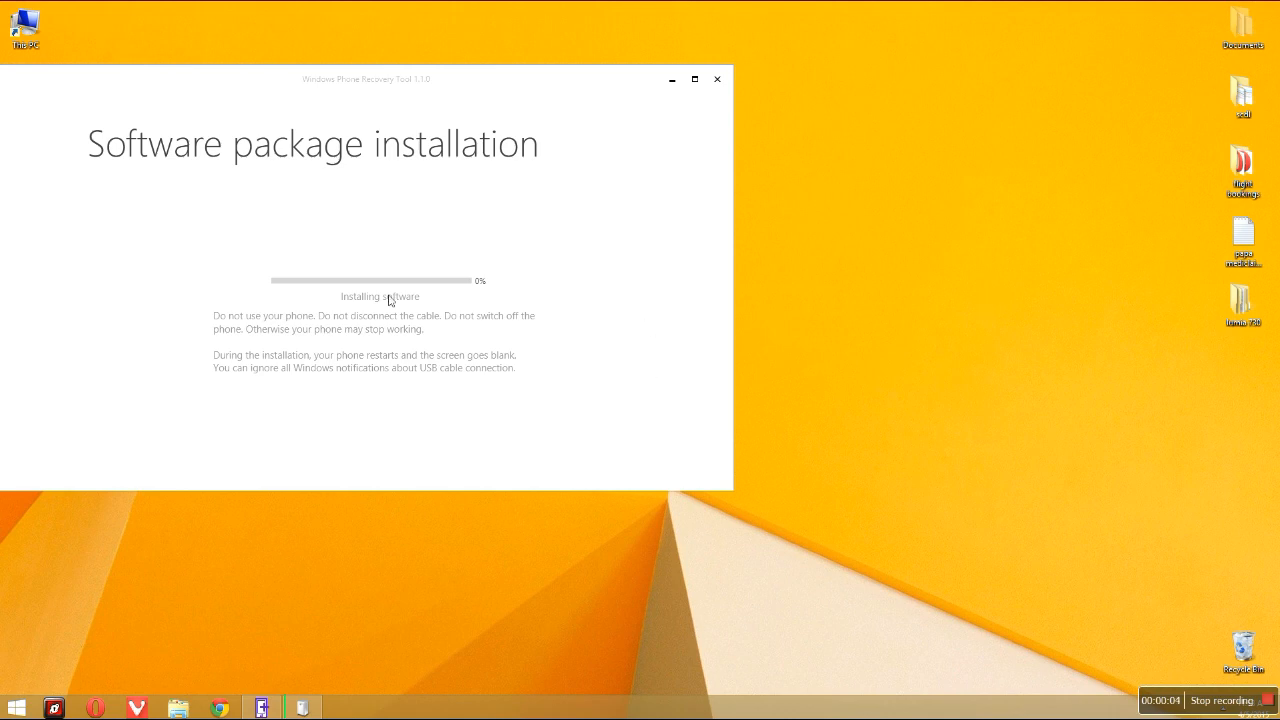
mouse_move(392, 336)
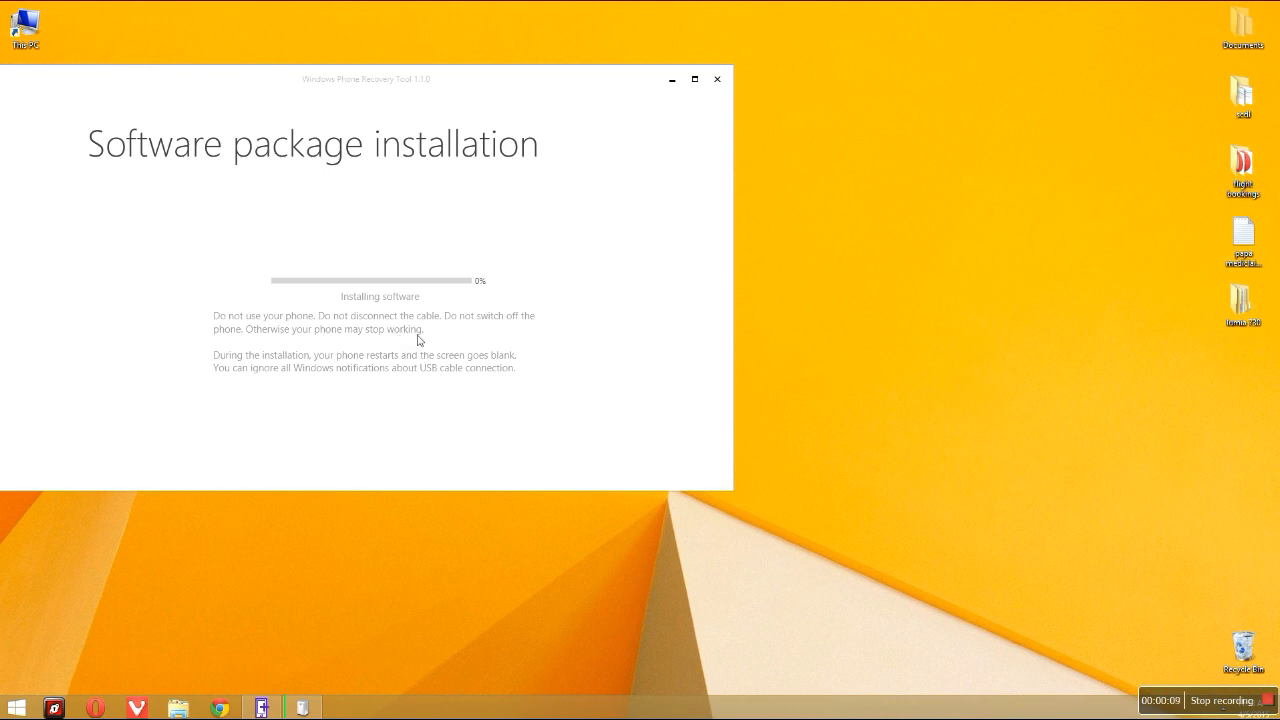
mouse_move(490, 368)
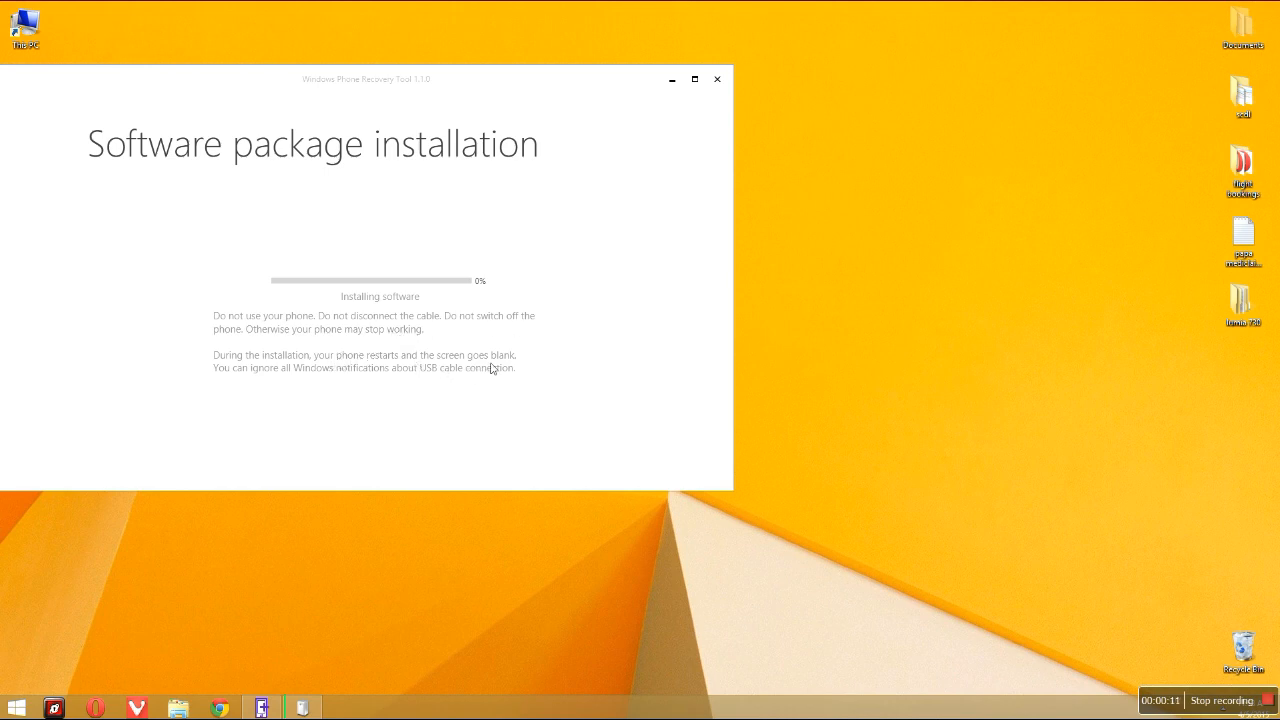
mouse_move(536, 368)
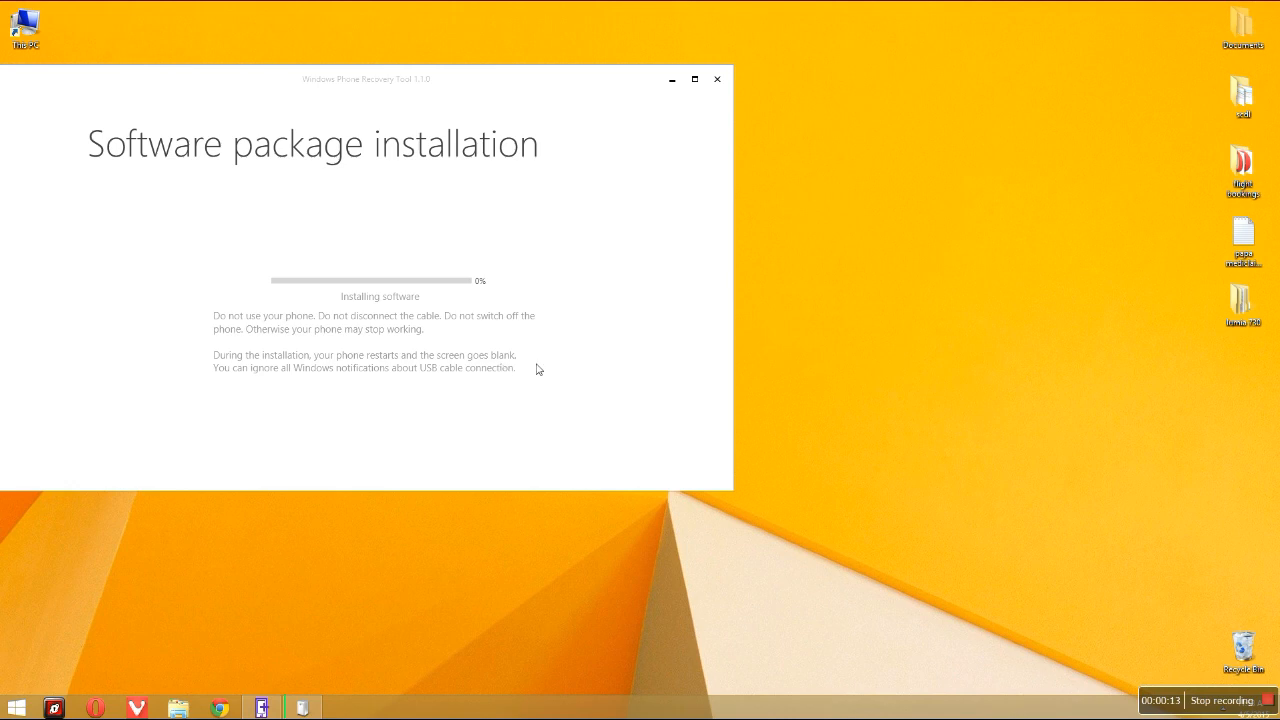